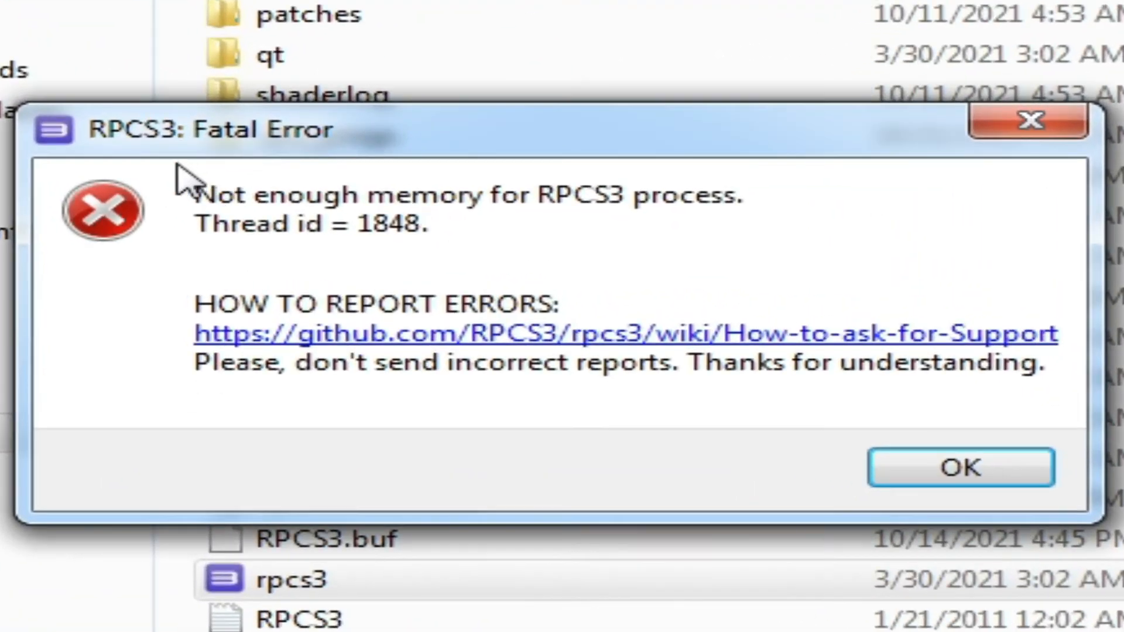
{"action": "mouse_move", "coordinate": [301, 204]}
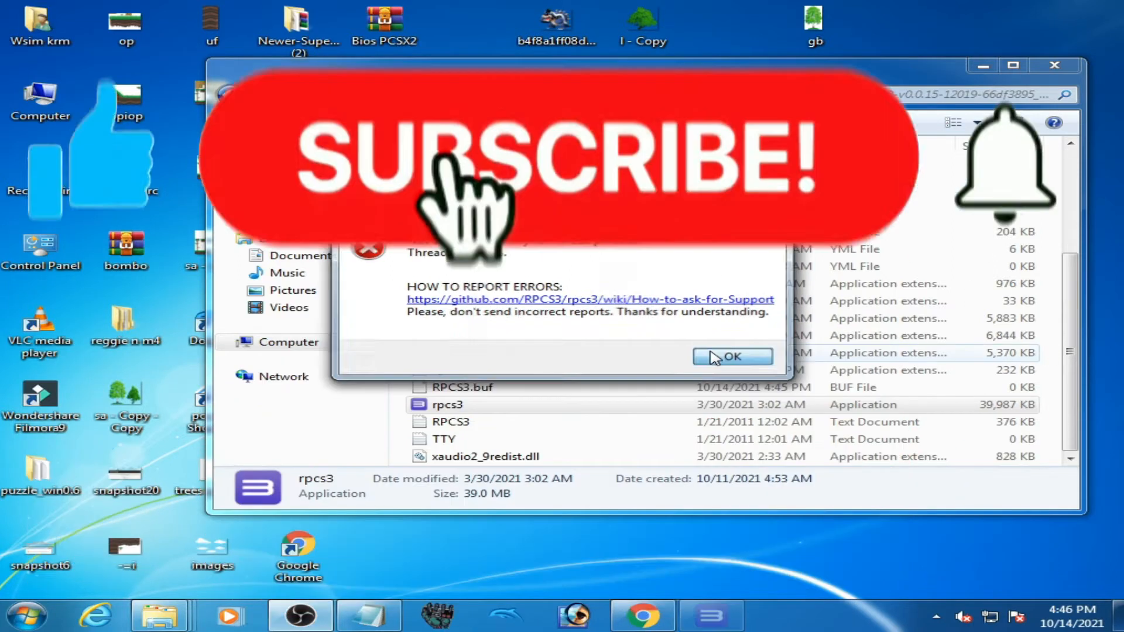
Step: Dismiss RPCS3's not-enough-memory fatal error and relaunch rpcs3.exe
{"action": "left_click", "coordinate": [732, 357]}
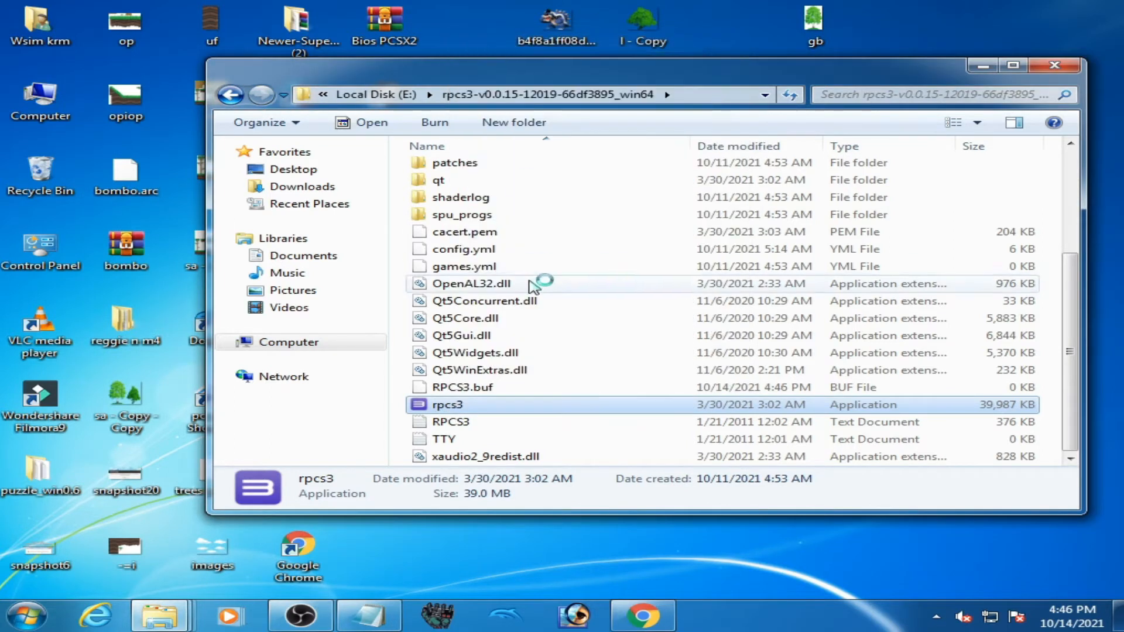
{"action": "double_click", "coordinate": [446, 404]}
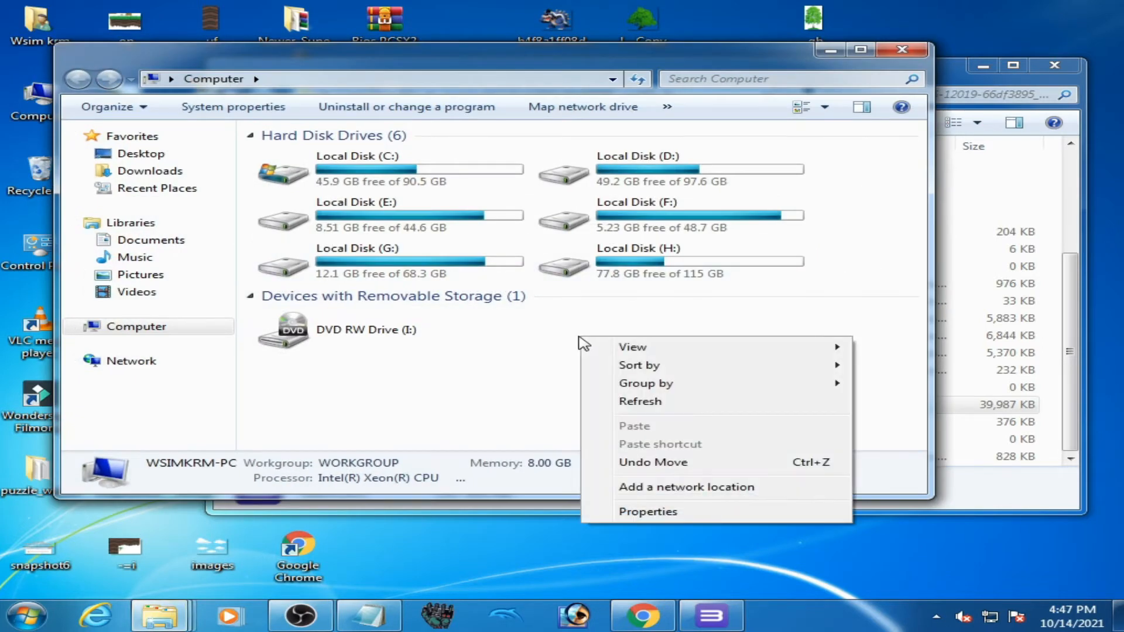
Step: View System properties showing 2.04 GB of 8.00 GB usable, then clear the repeat memory error
{"action": "left_click", "coordinate": [648, 512]}
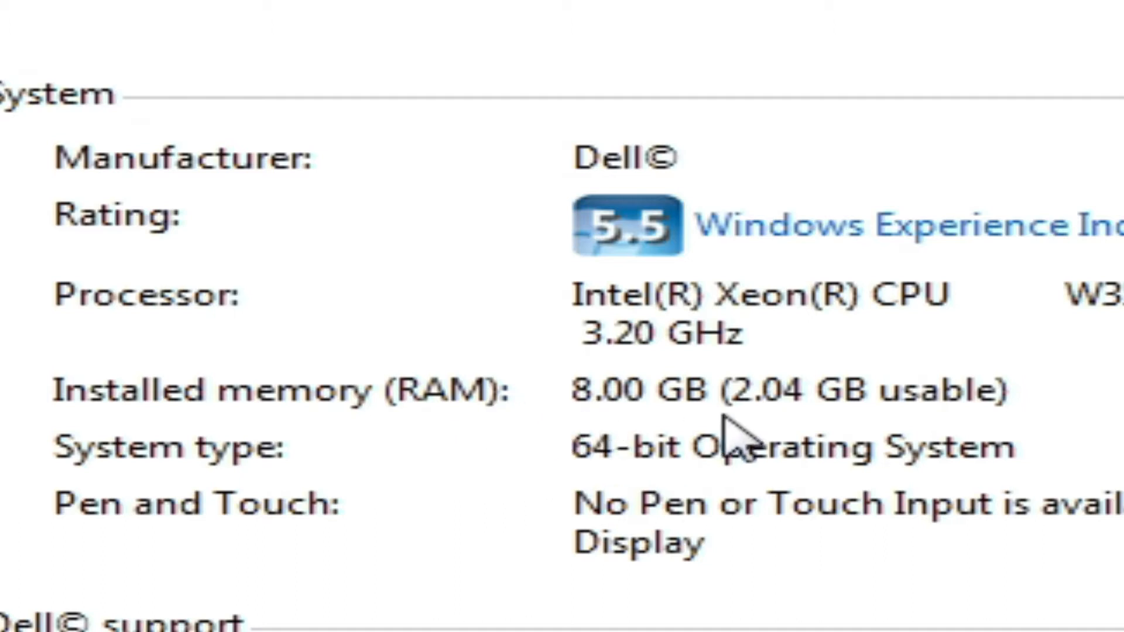
{"action": "mouse_move", "coordinate": [706, 429]}
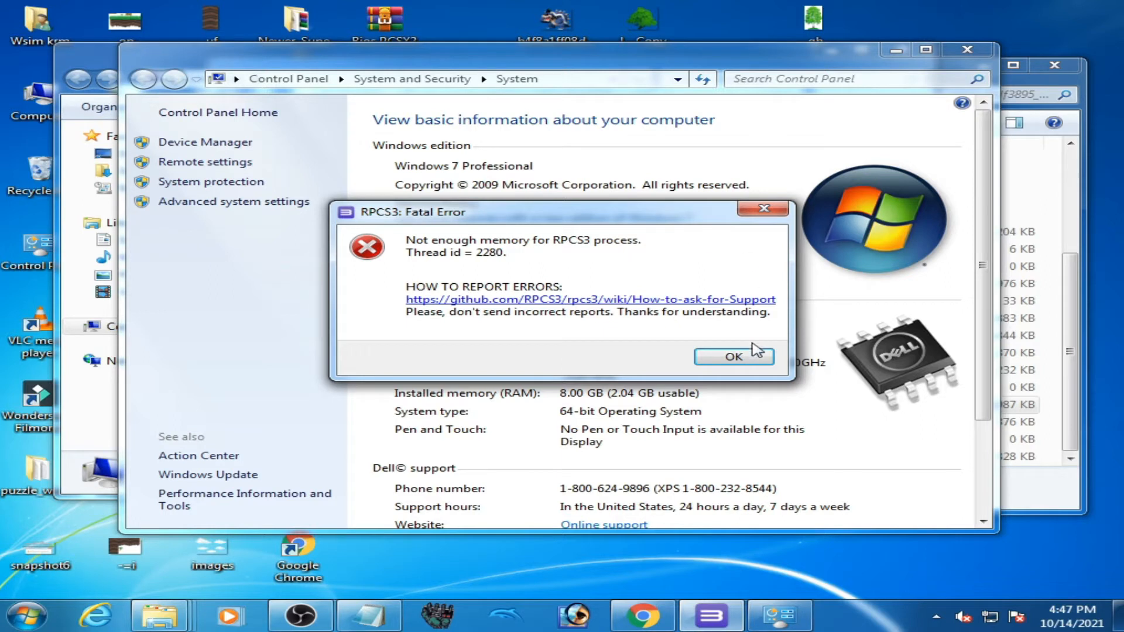
{"action": "left_click", "coordinate": [733, 357]}
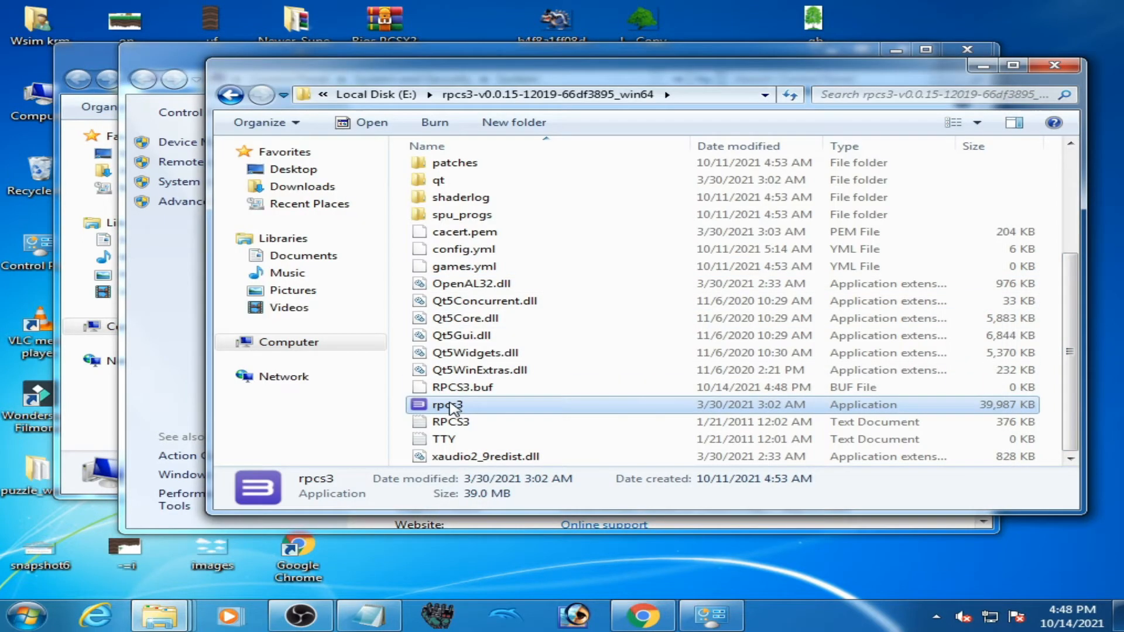
Step: Relaunch rpcs3.exe and dismiss both not-enough-memory fatal errors it raises
{"action": "double_click", "coordinate": [447, 404]}
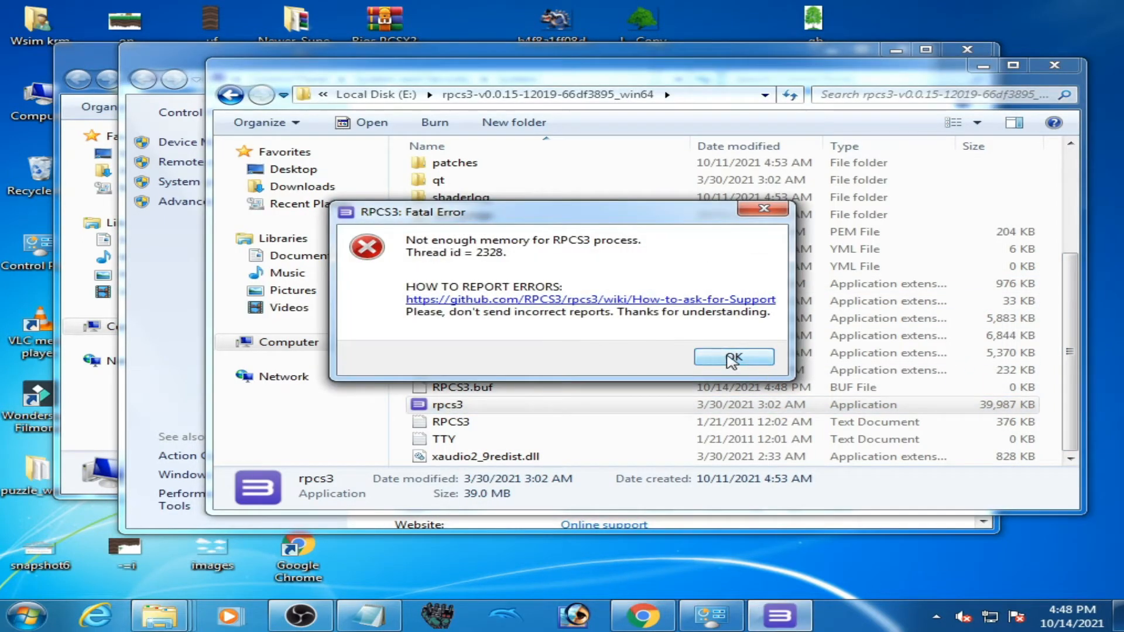
{"action": "left_click", "coordinate": [732, 359]}
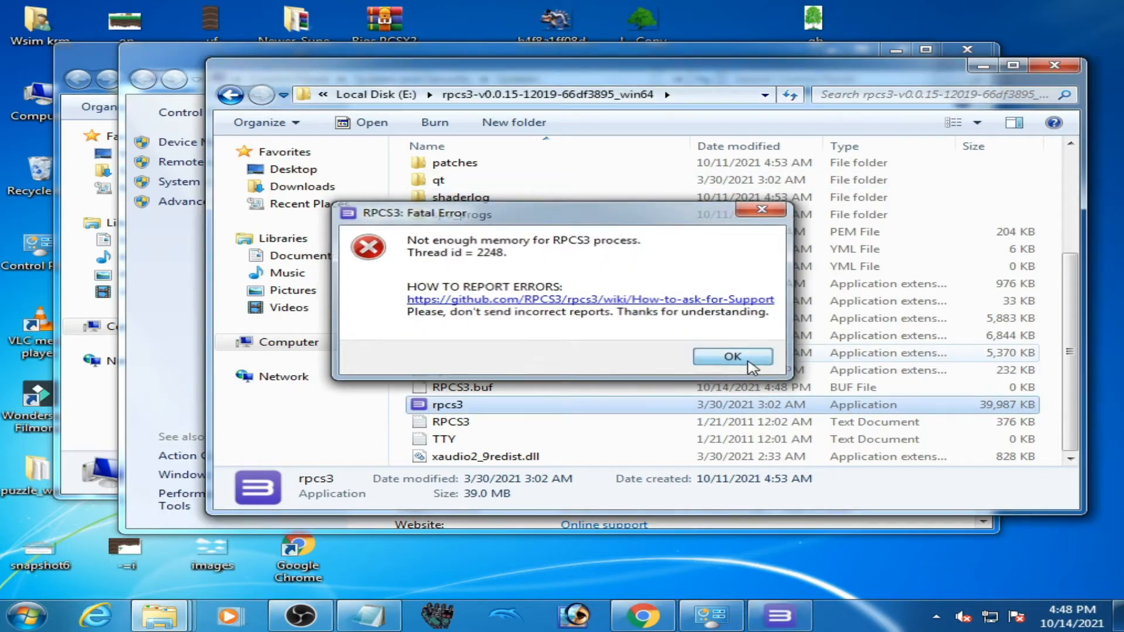
{"action": "left_click", "coordinate": [733, 356]}
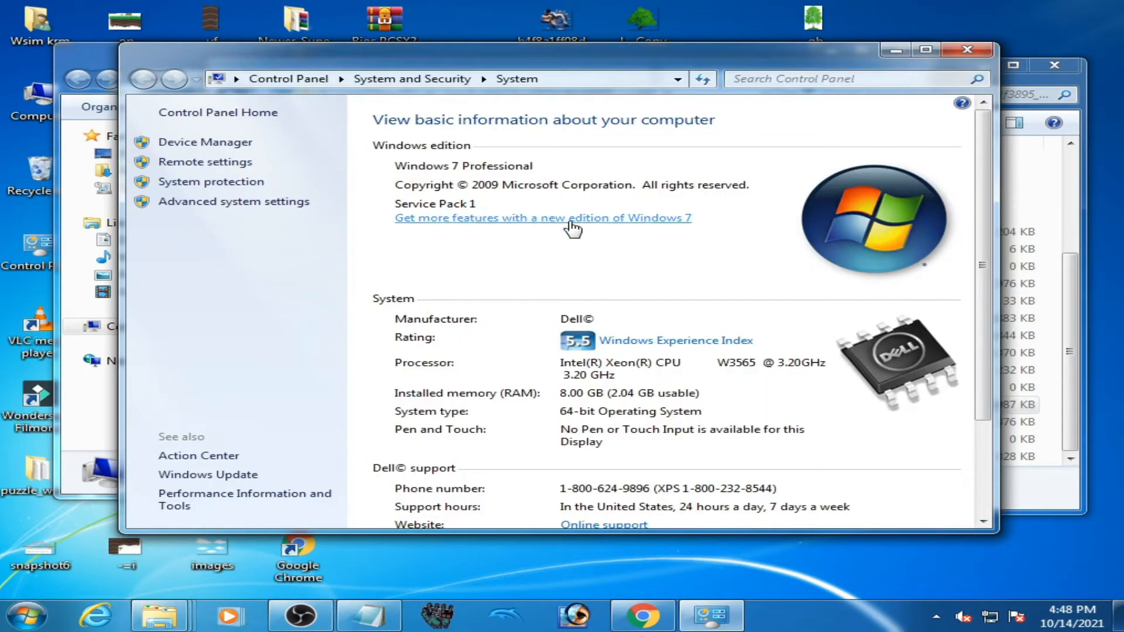
{"action": "mouse_move", "coordinate": [493, 420]}
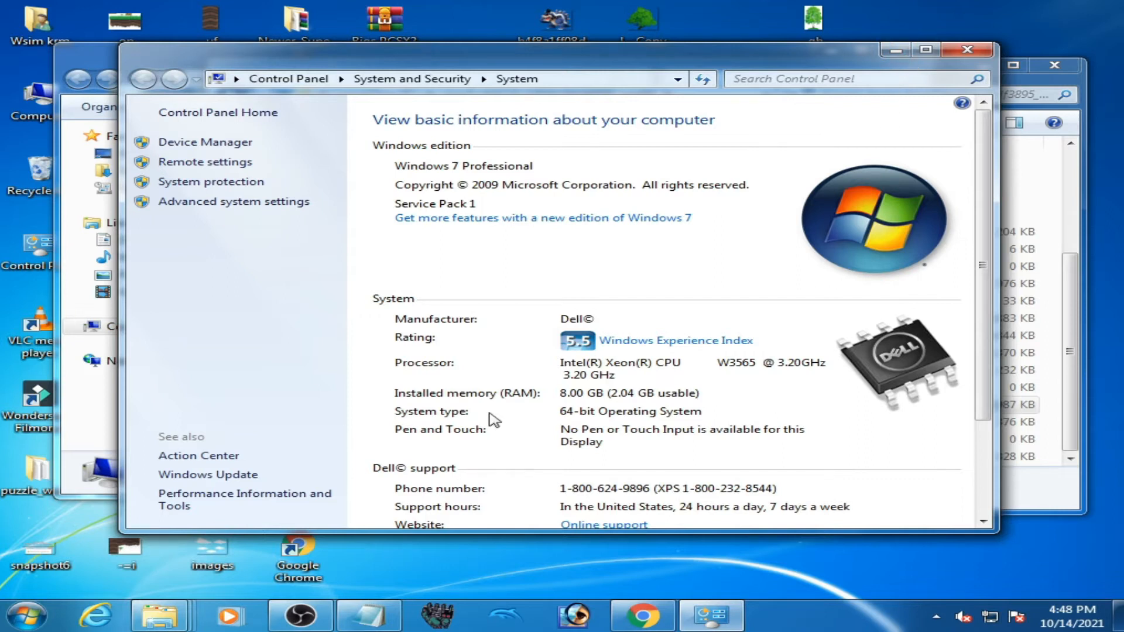
{"action": "mouse_move", "coordinate": [639, 405]}
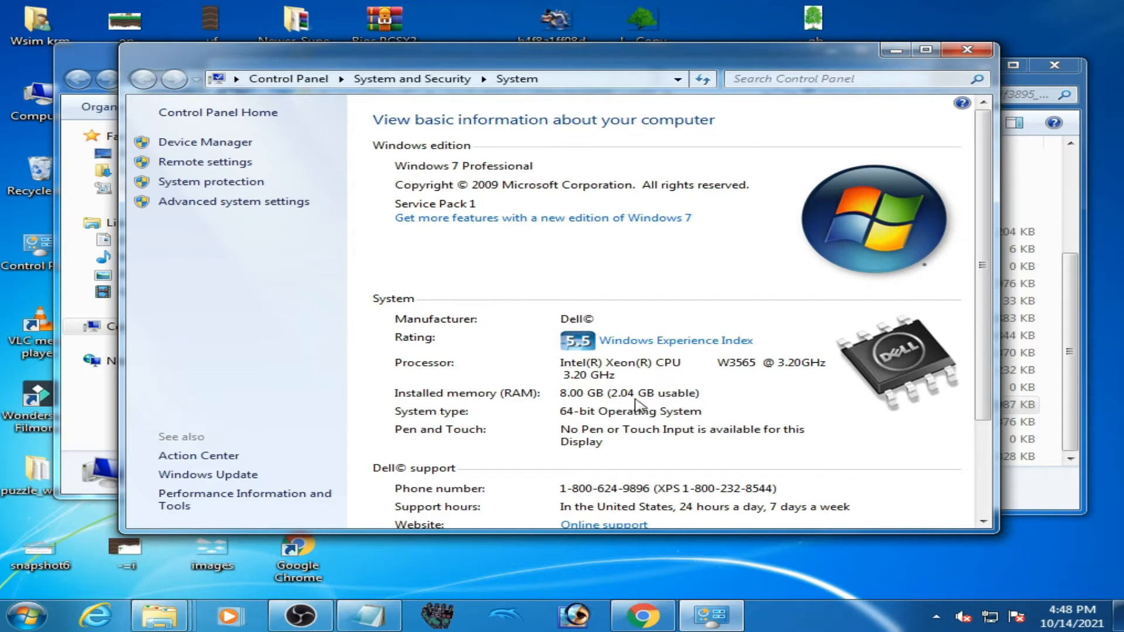
{"action": "mouse_move", "coordinate": [651, 403]}
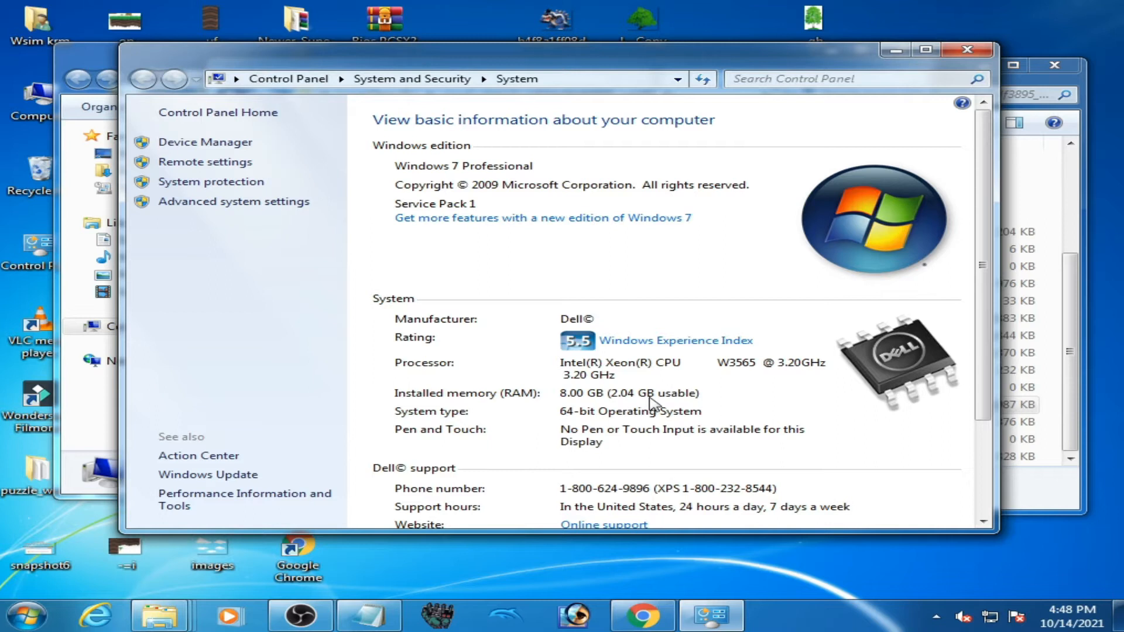
{"action": "mouse_move", "coordinate": [681, 404]}
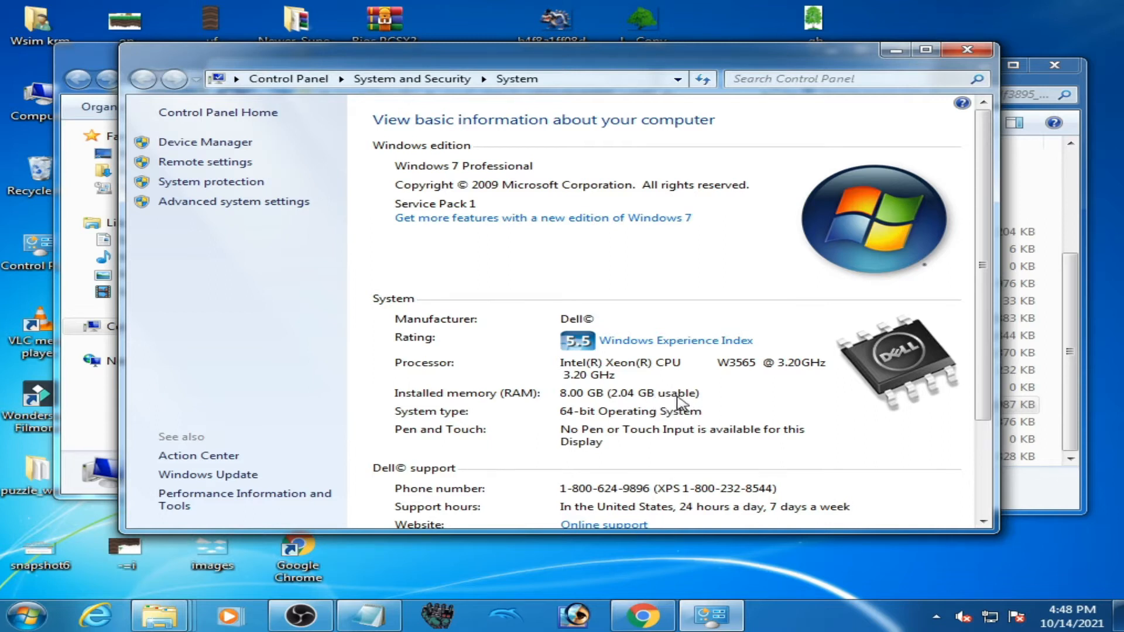
{"action": "mouse_move", "coordinate": [618, 401]}
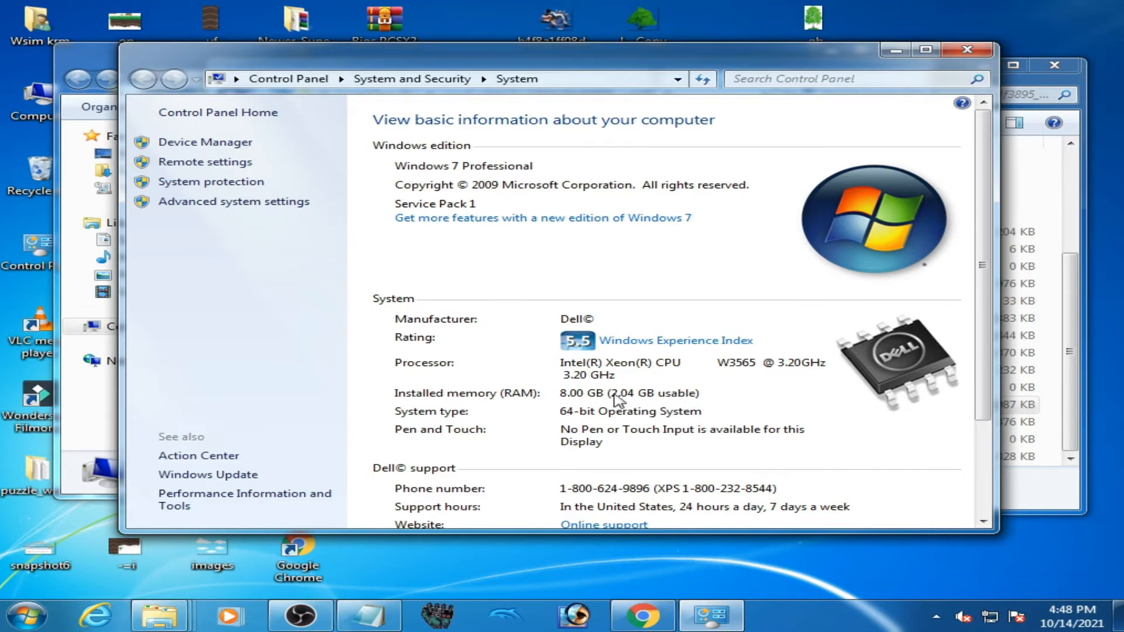
{"action": "mouse_move", "coordinate": [640, 400]}
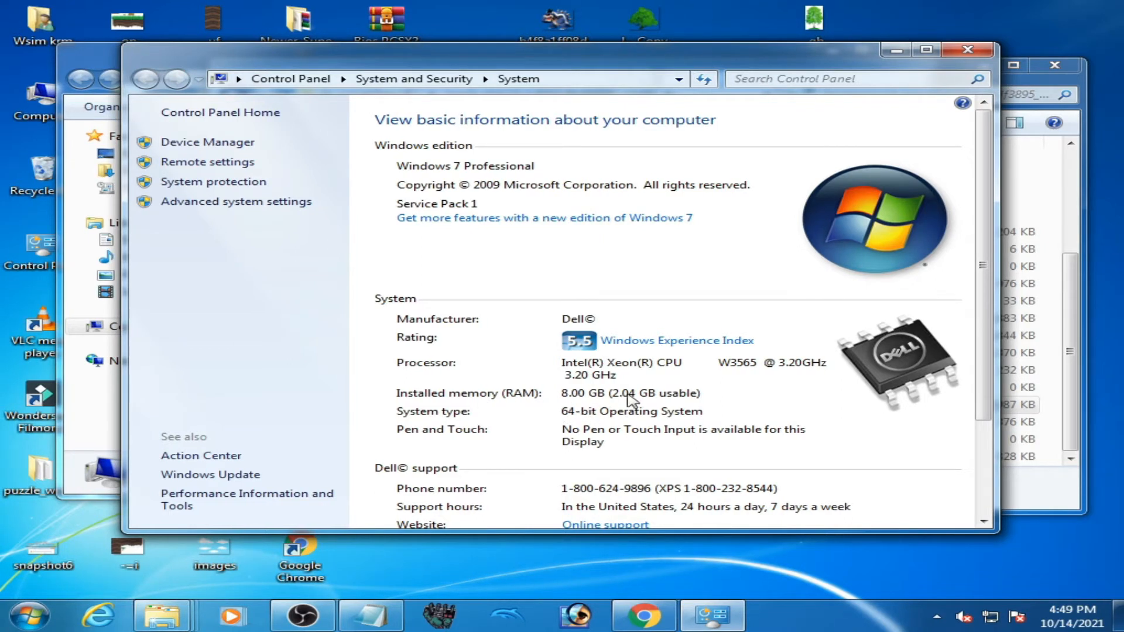
{"action": "mouse_move", "coordinate": [781, 385]}
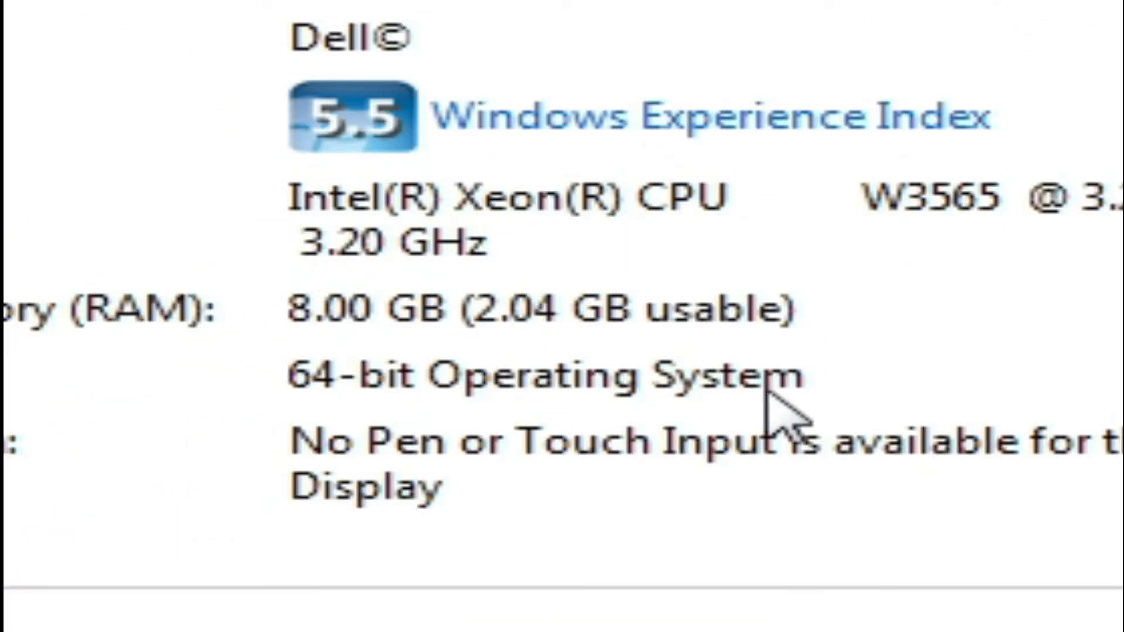
{"action": "mouse_move", "coordinate": [731, 344]}
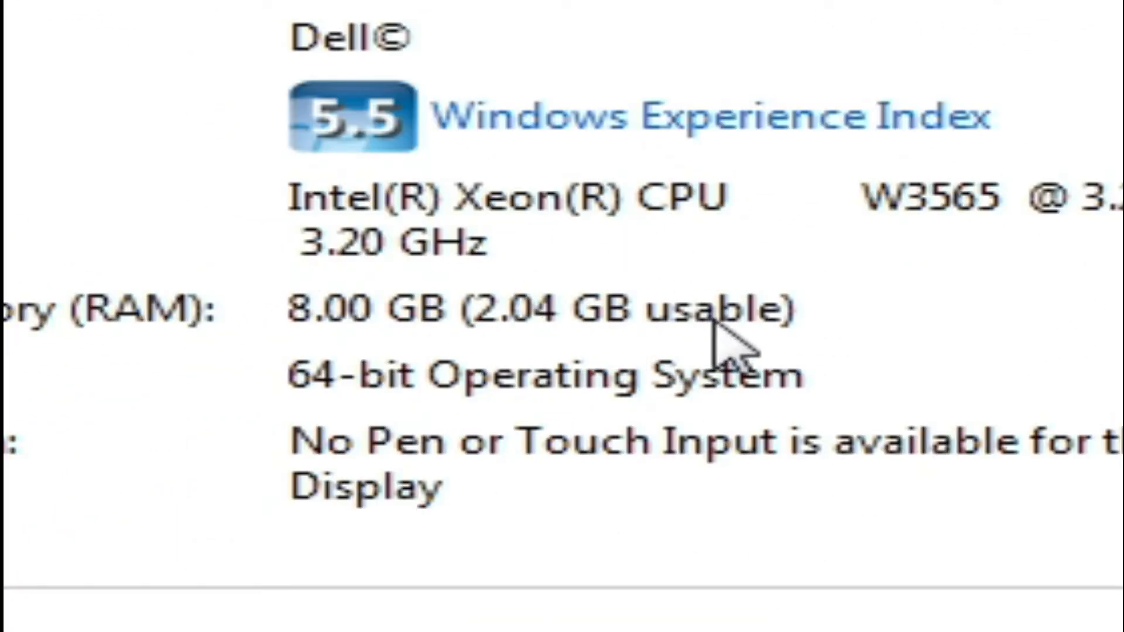
{"action": "mouse_move", "coordinate": [366, 351]}
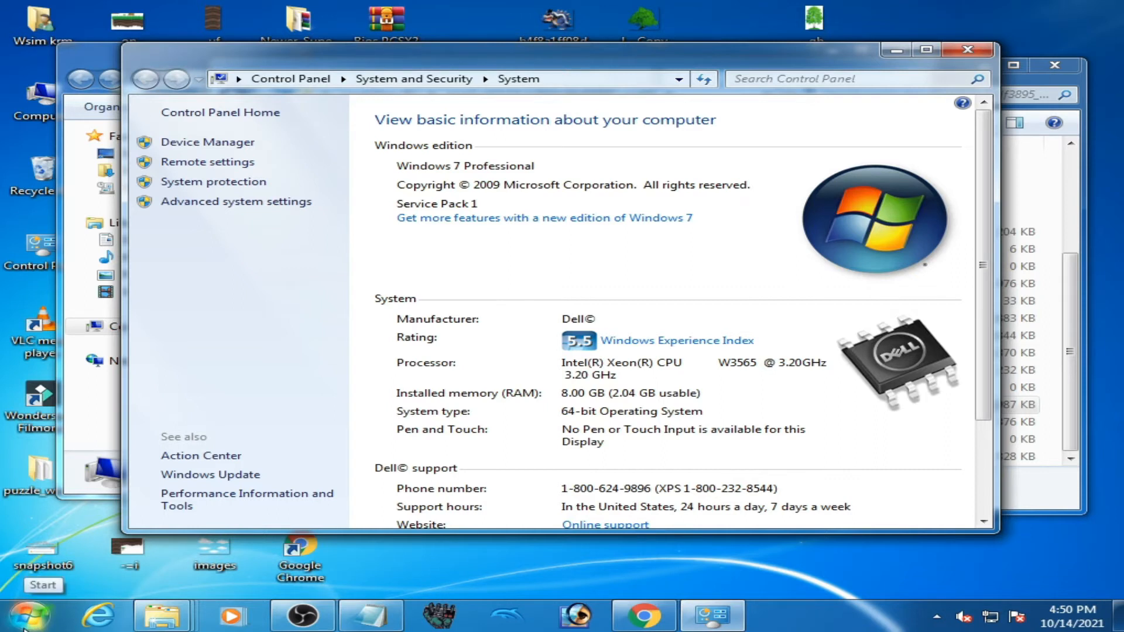
Step: Launch System Configuration by searching 'msconfig' from the Start menu
{"action": "left_click", "coordinate": [28, 586]}
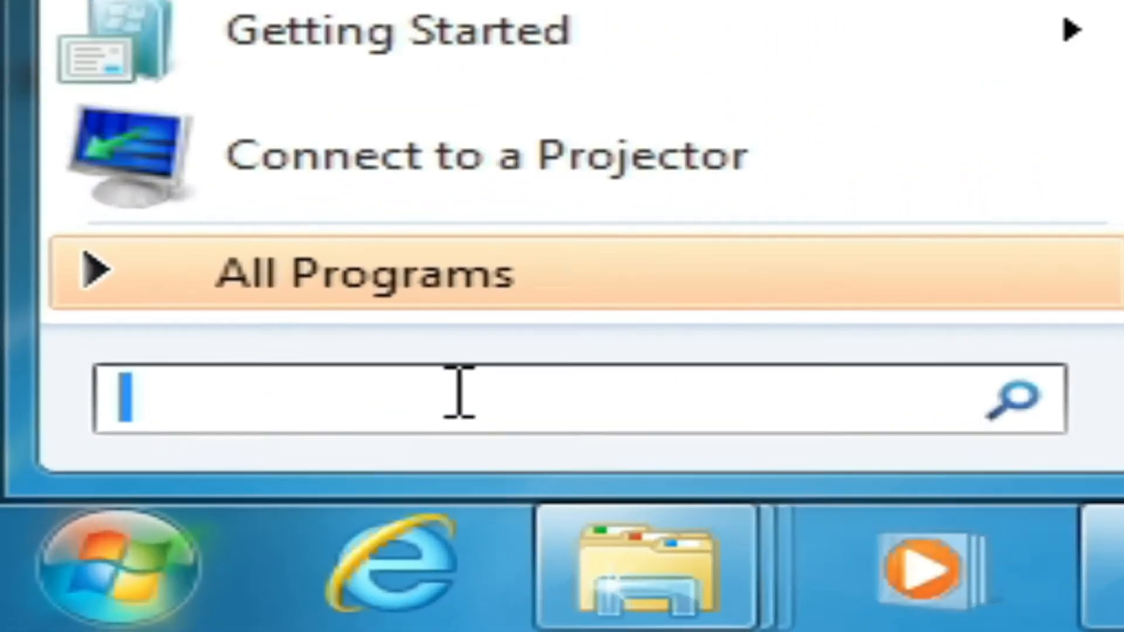
{"action": "type", "text": "ms"}
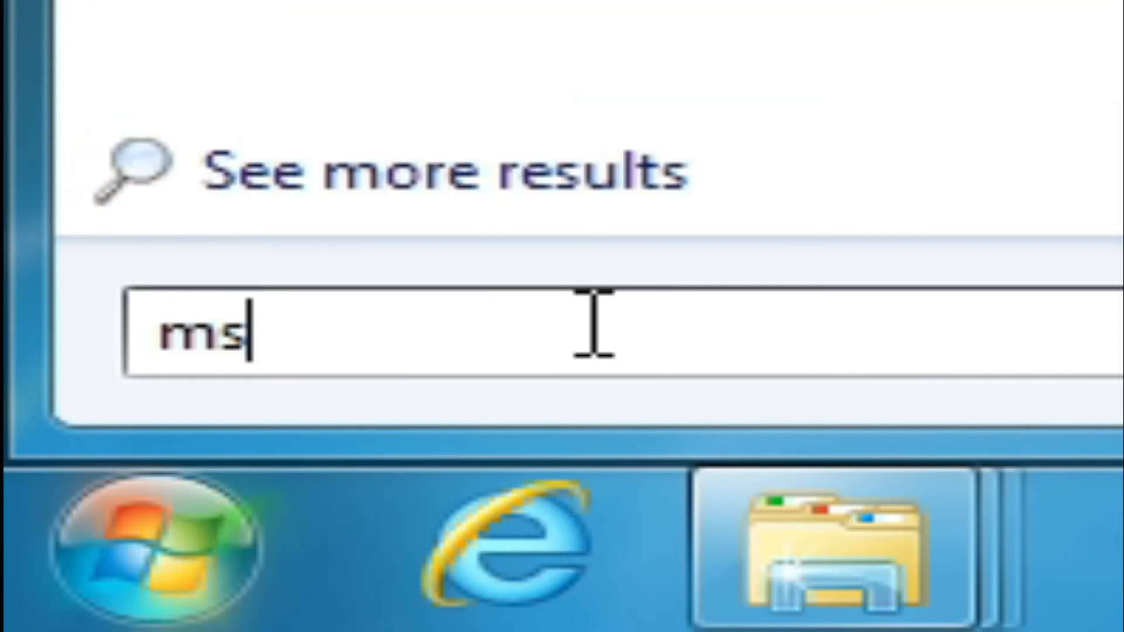
{"action": "type", "text": "con"}
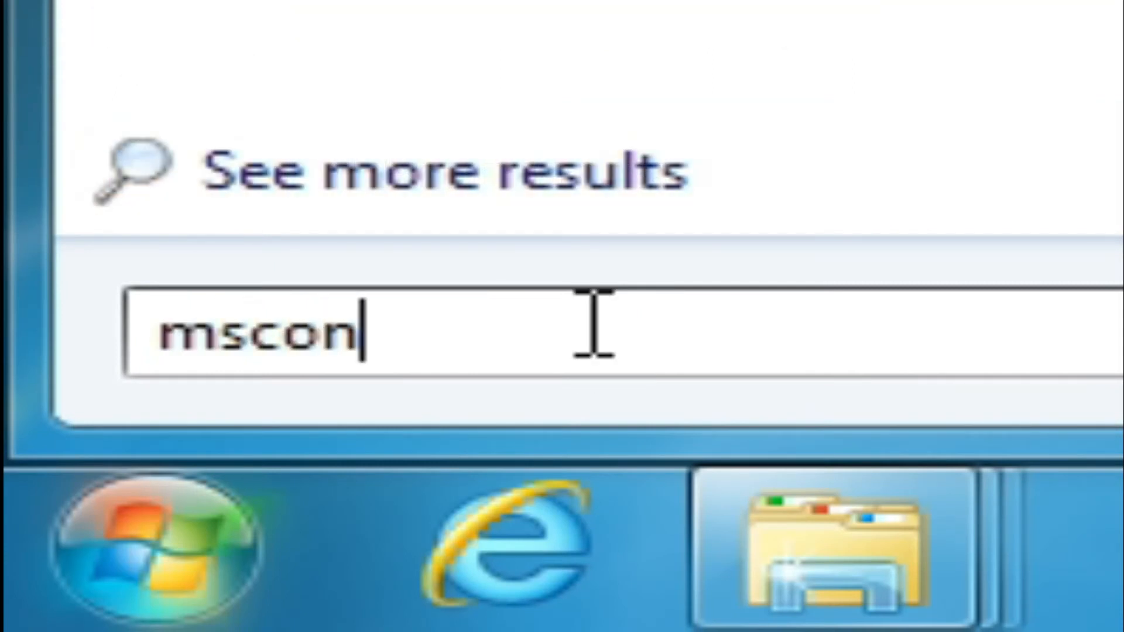
{"action": "type", "text": "fi"}
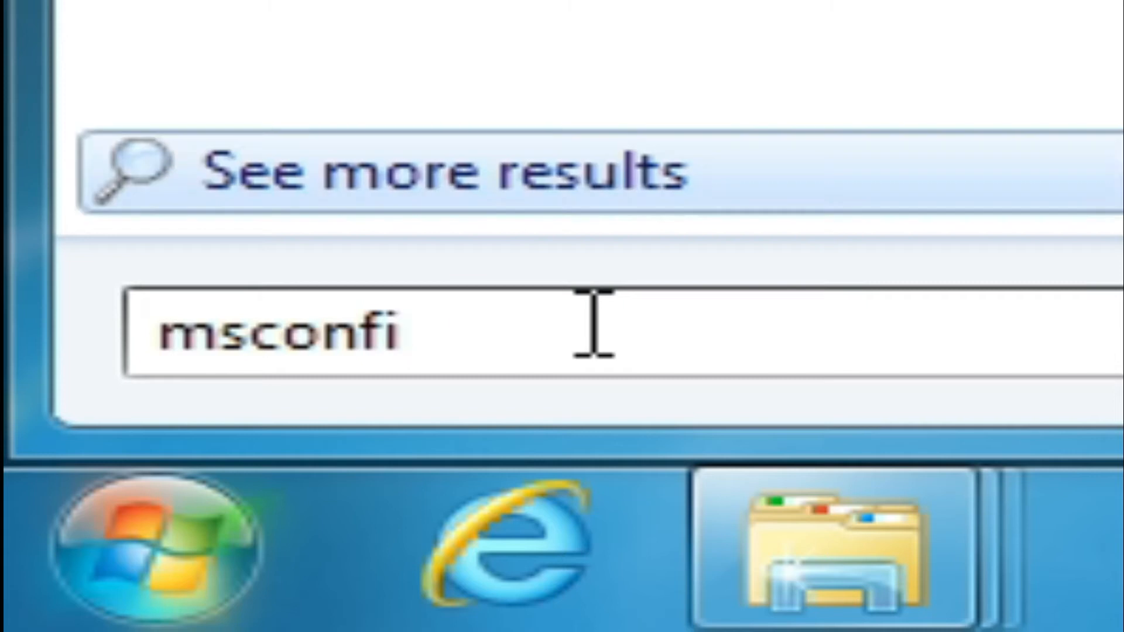
{"action": "type", "text": "g"}
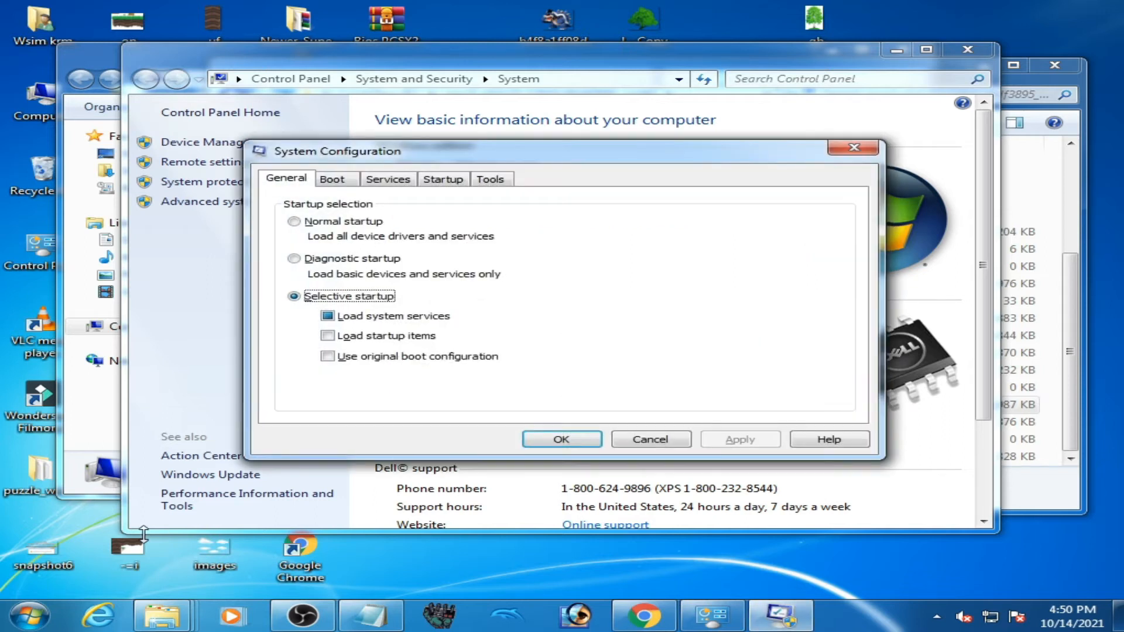
Step: Uncheck Maximum memory in the Boot tab's advanced options and apply the change
{"action": "left_click", "coordinate": [331, 178]}
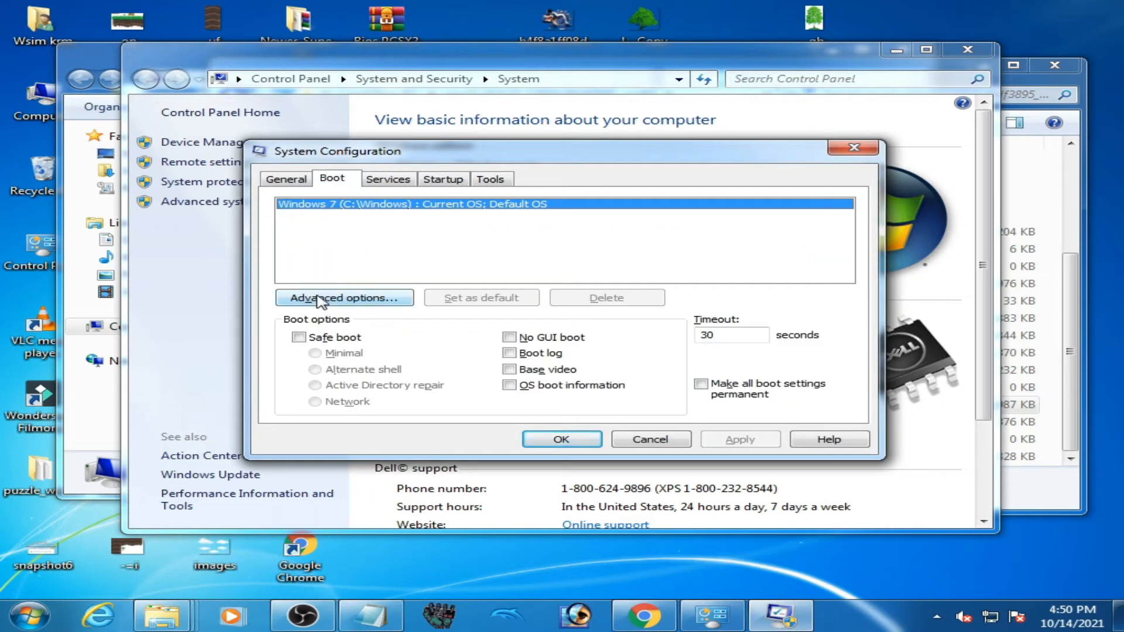
{"action": "left_click", "coordinate": [345, 298]}
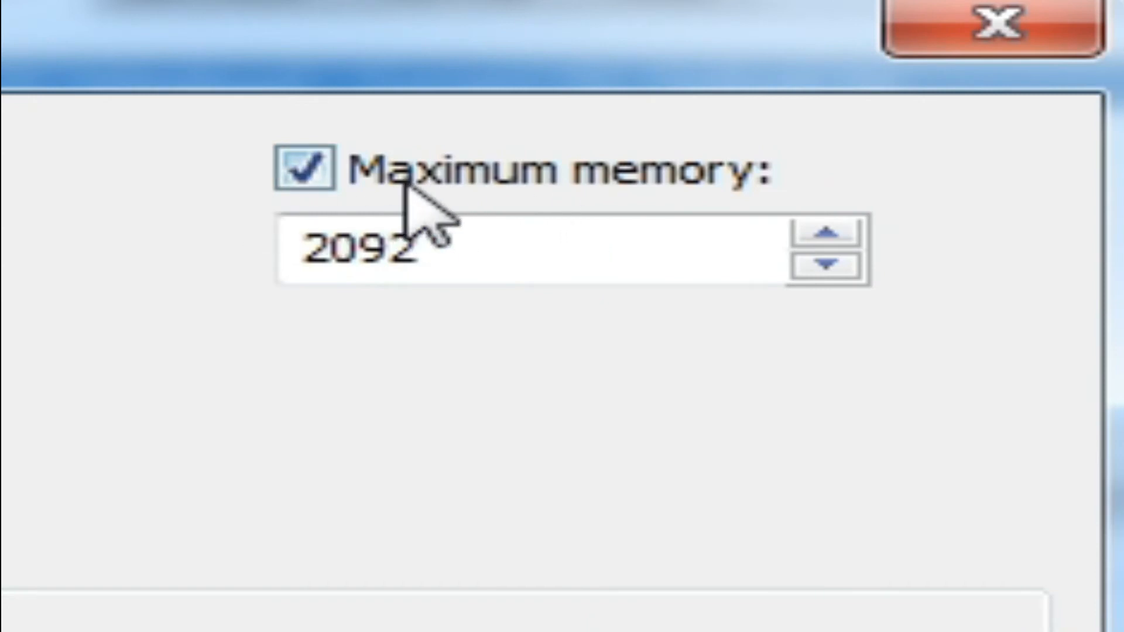
{"action": "left_click", "coordinate": [304, 170]}
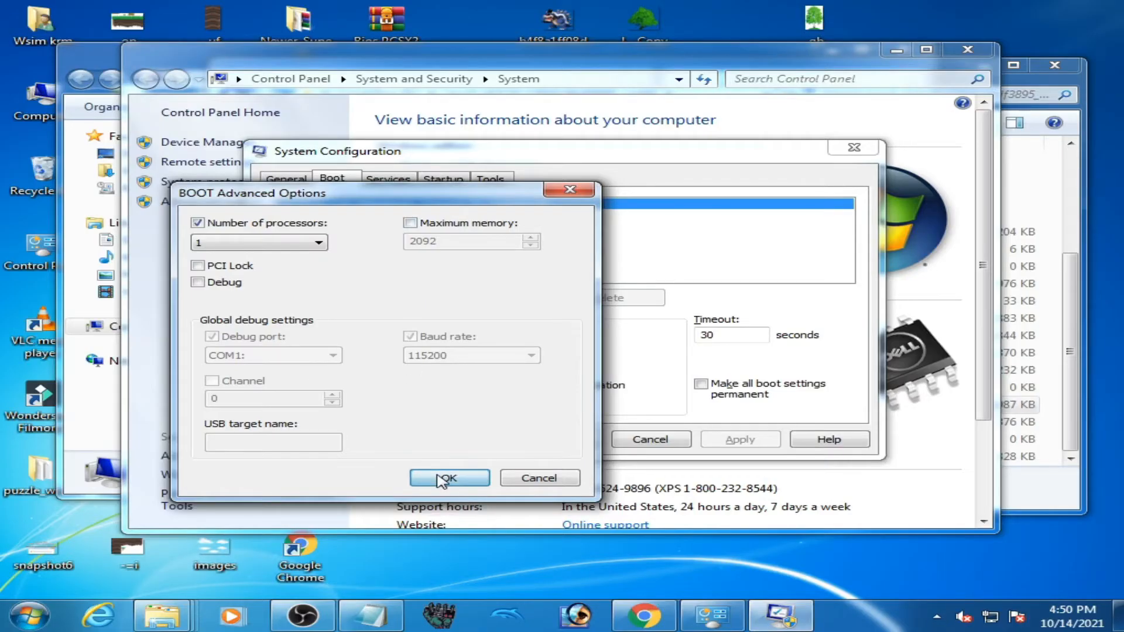
{"action": "left_click", "coordinate": [449, 477]}
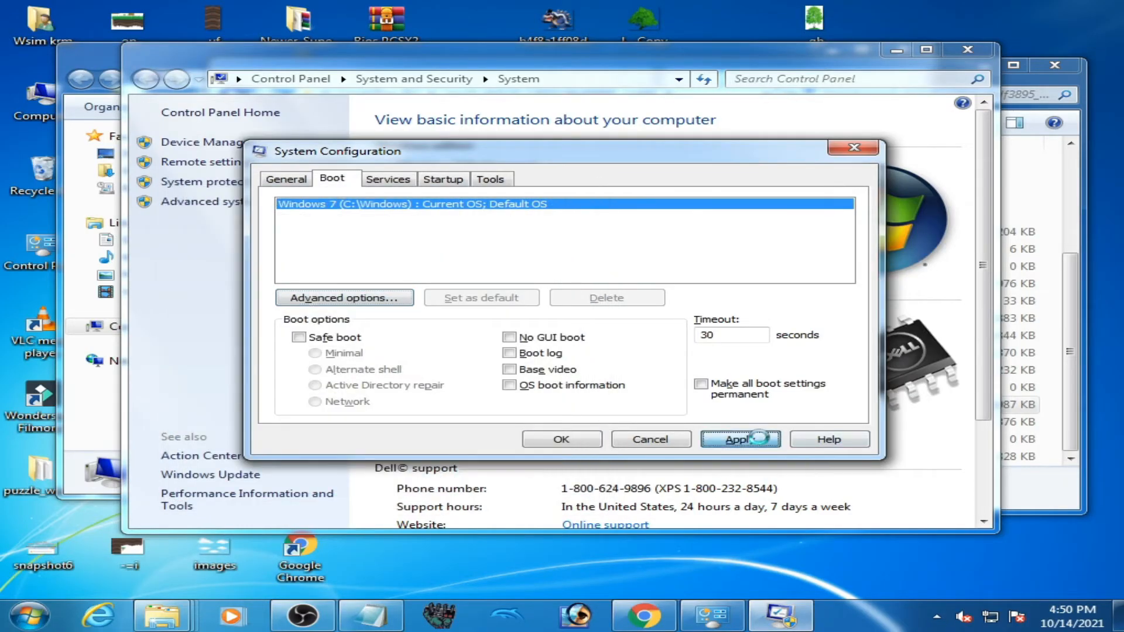
{"action": "left_click", "coordinate": [740, 439]}
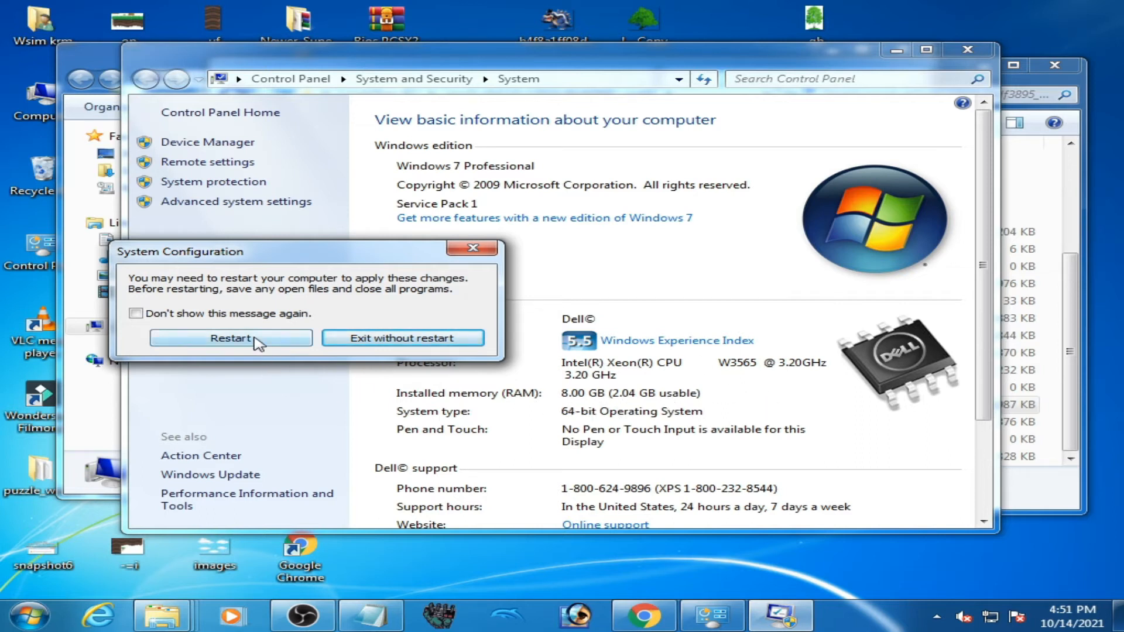
{"action": "left_click", "coordinate": [231, 337]}
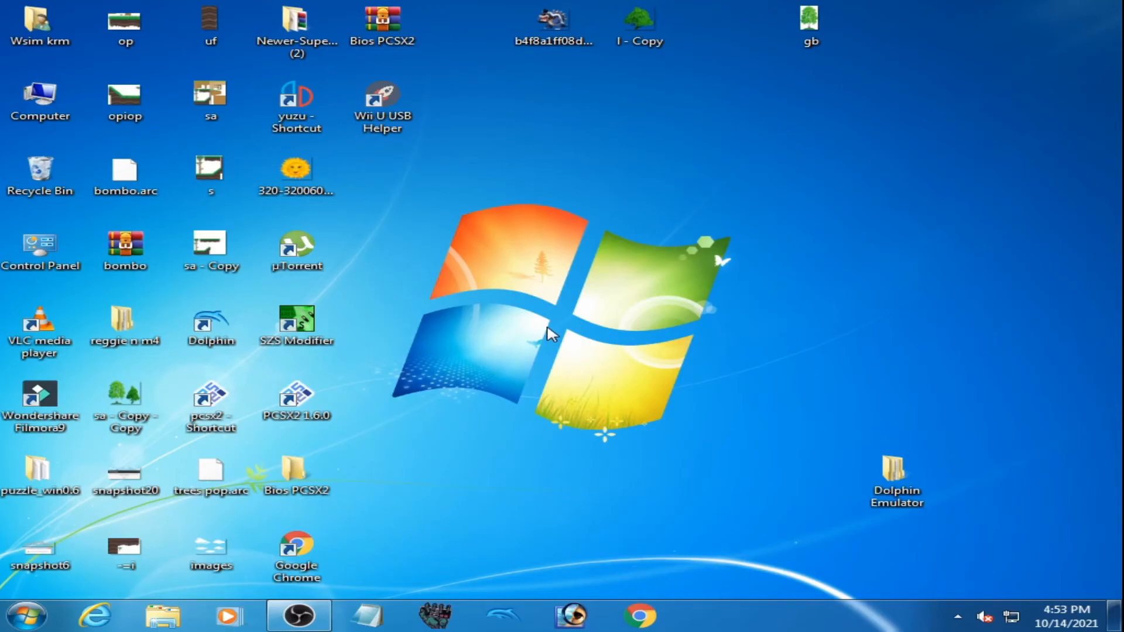
{"action": "mouse_move", "coordinate": [613, 324]}
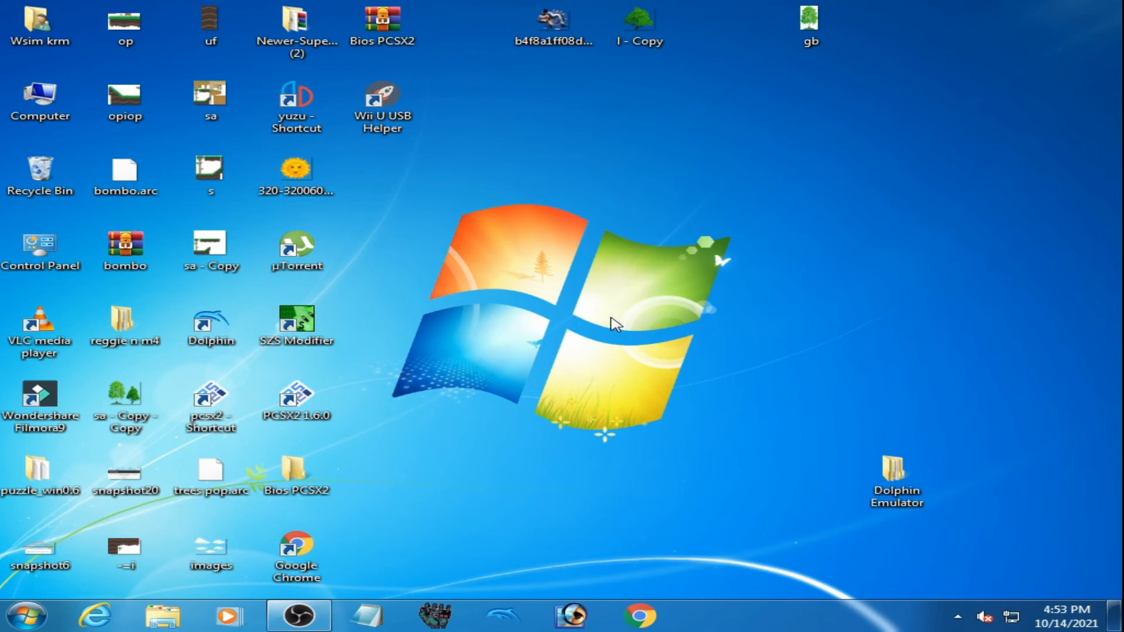
{"action": "mouse_move", "coordinate": [610, 343]}
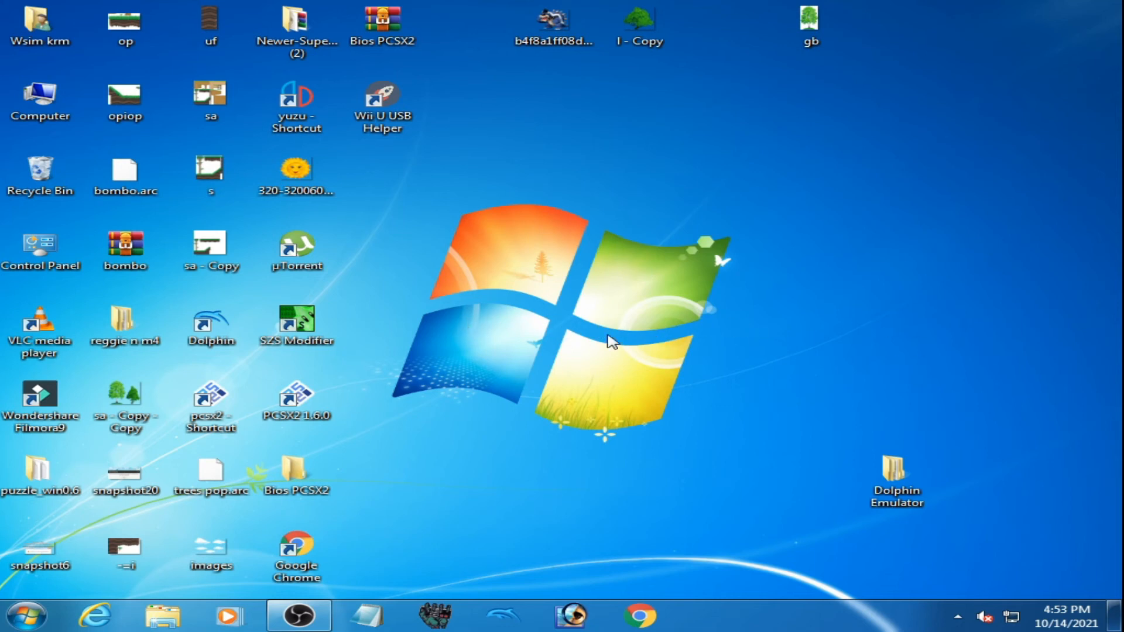
Step: Browse from Computer into the rpcs3-v0.0.15 folder on Local Disk (E:)
{"action": "left_click", "coordinate": [41, 98]}
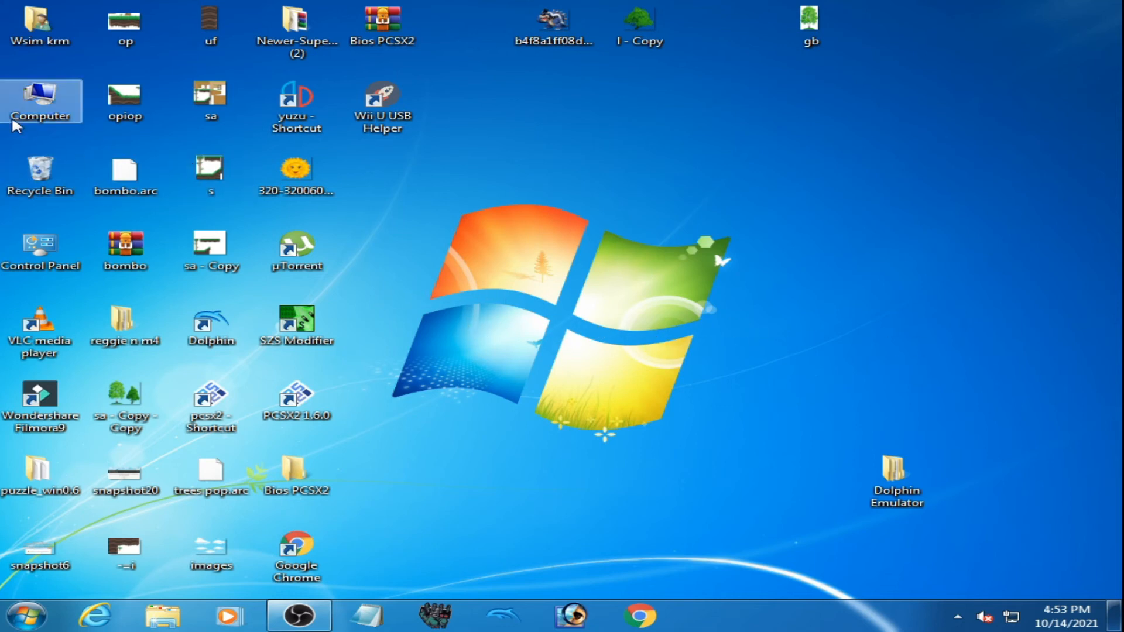
{"action": "double_click", "coordinate": [41, 100]}
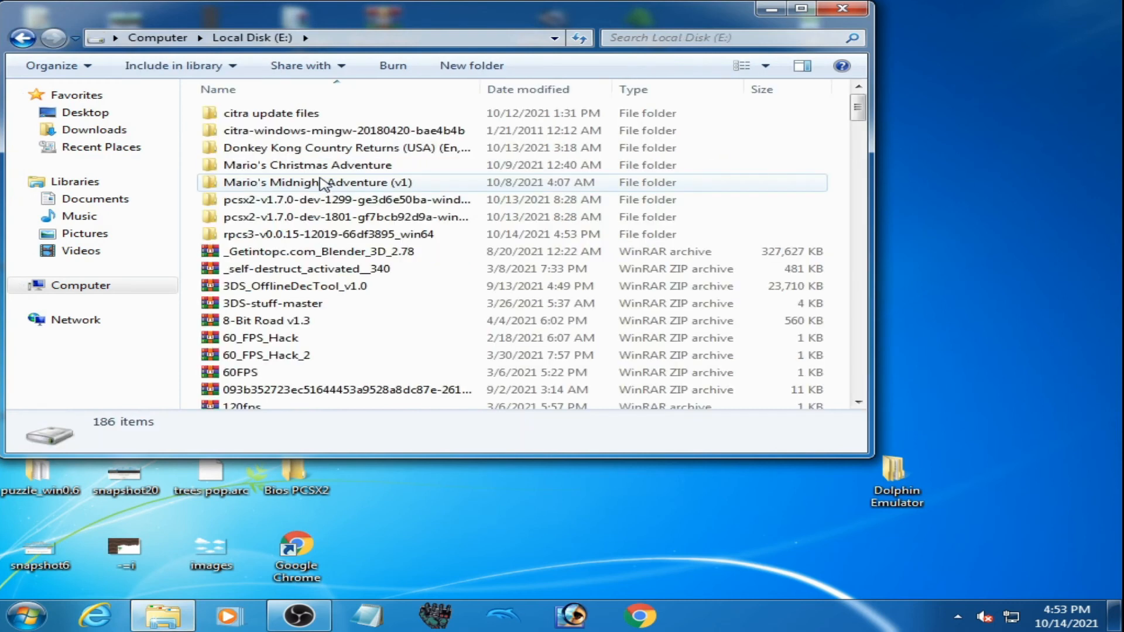
{"action": "double_click", "coordinate": [327, 234]}
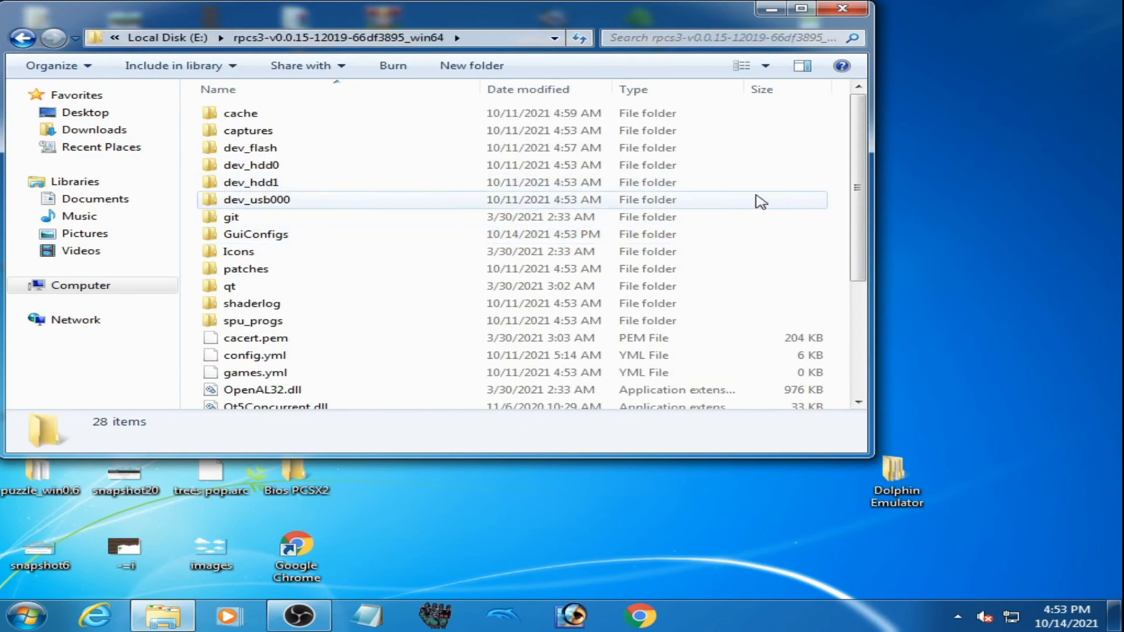
{"action": "scroll", "scroll_direction": "down", "scroll_amount": 3}
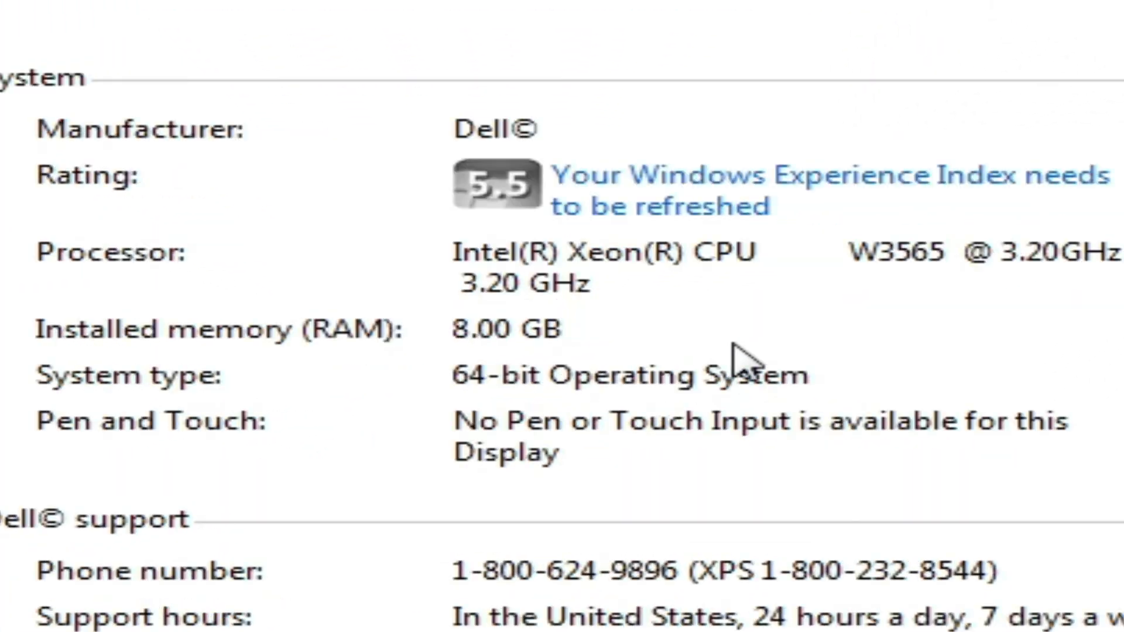
{"action": "mouse_move", "coordinate": [763, 341]}
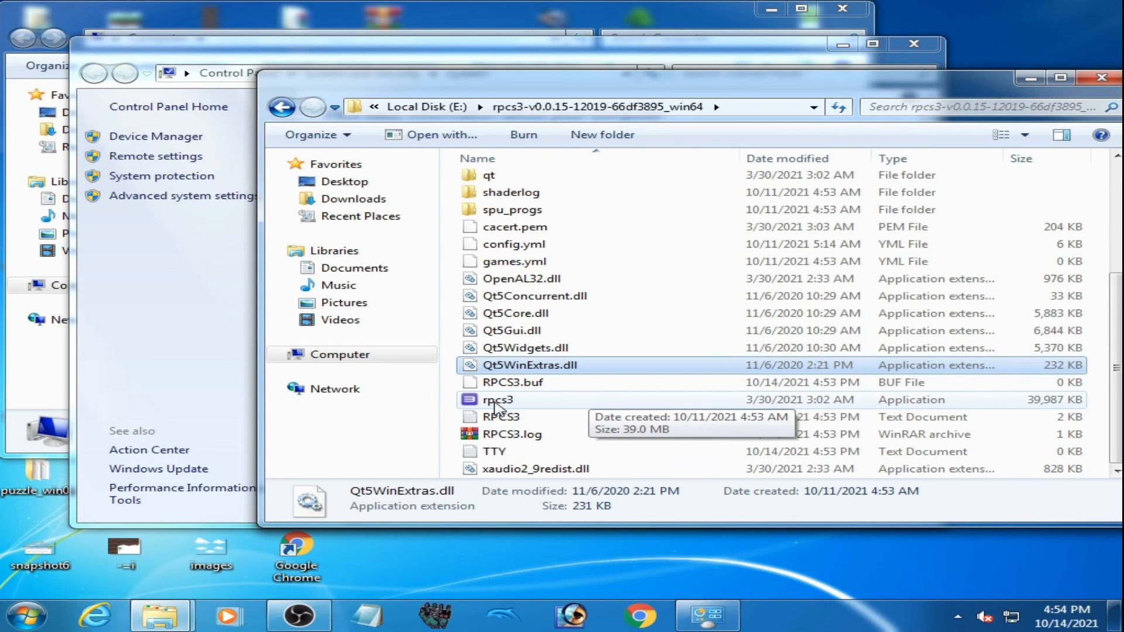
Step: Launch rpcs3.exe so its main window opens with the log reporting 8.00 GiB RAM
{"action": "left_click", "coordinate": [498, 399]}
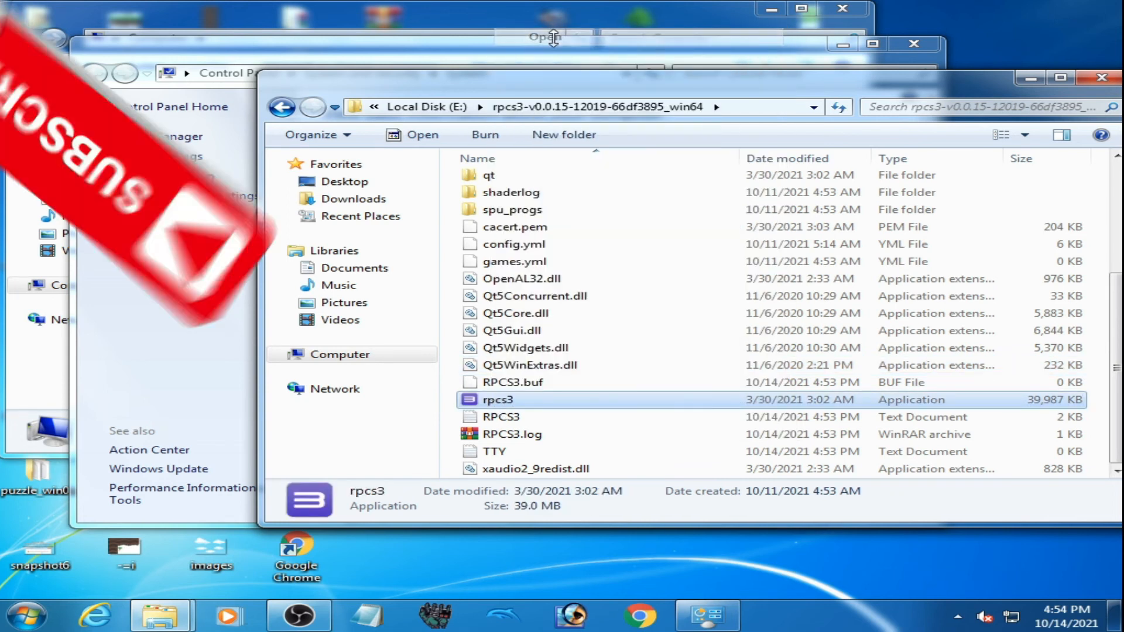
{"action": "double_click", "coordinate": [498, 399]}
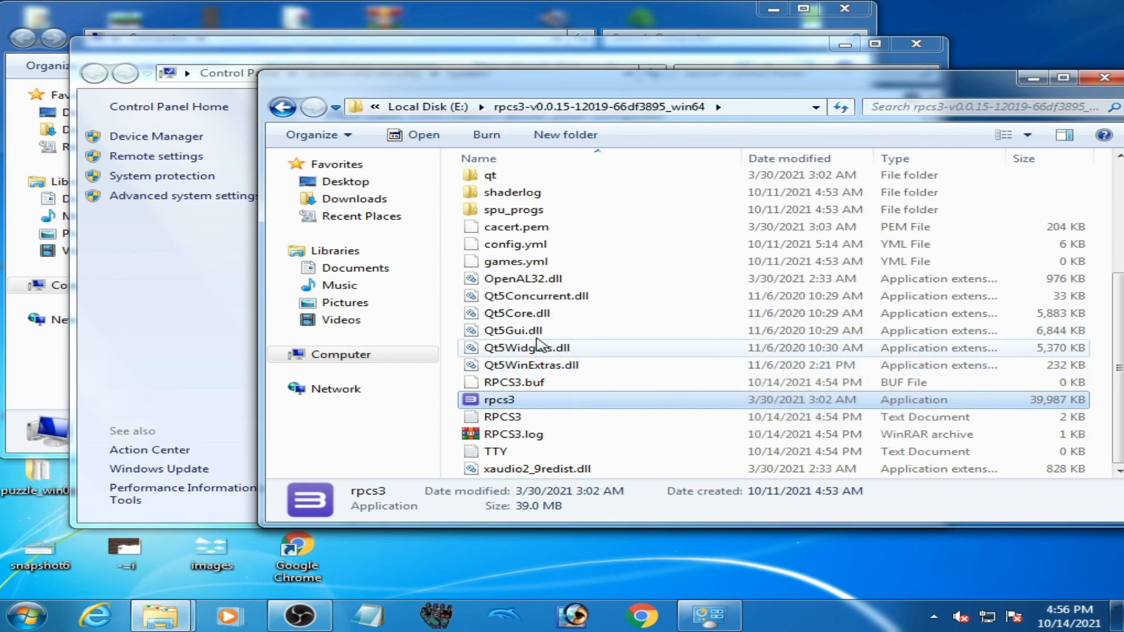
{"action": "double_click", "coordinate": [498, 399]}
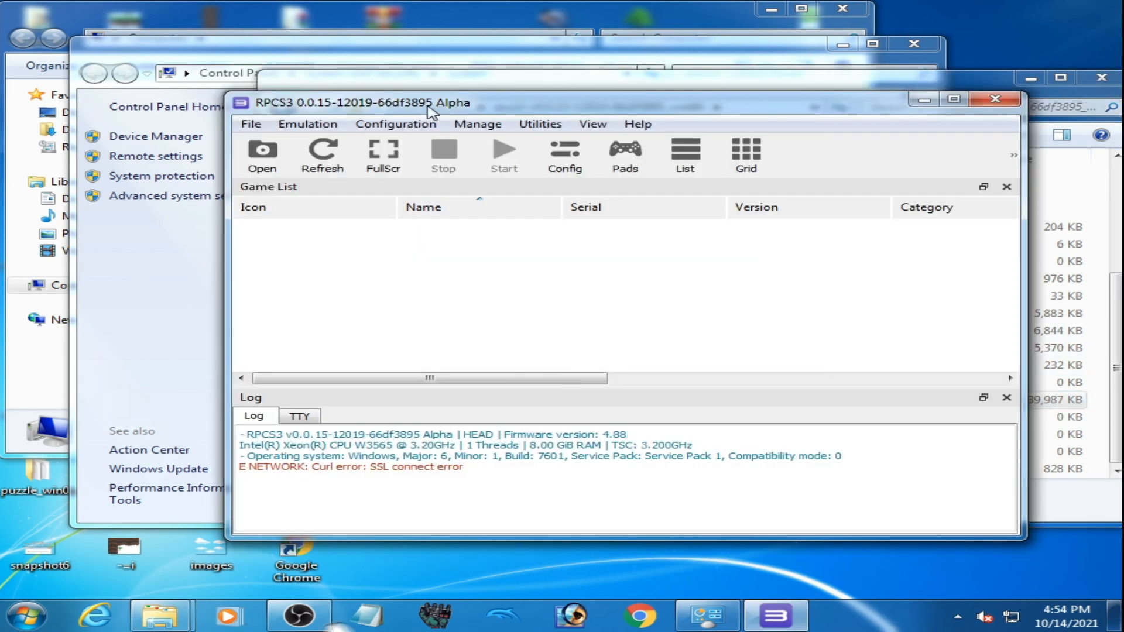